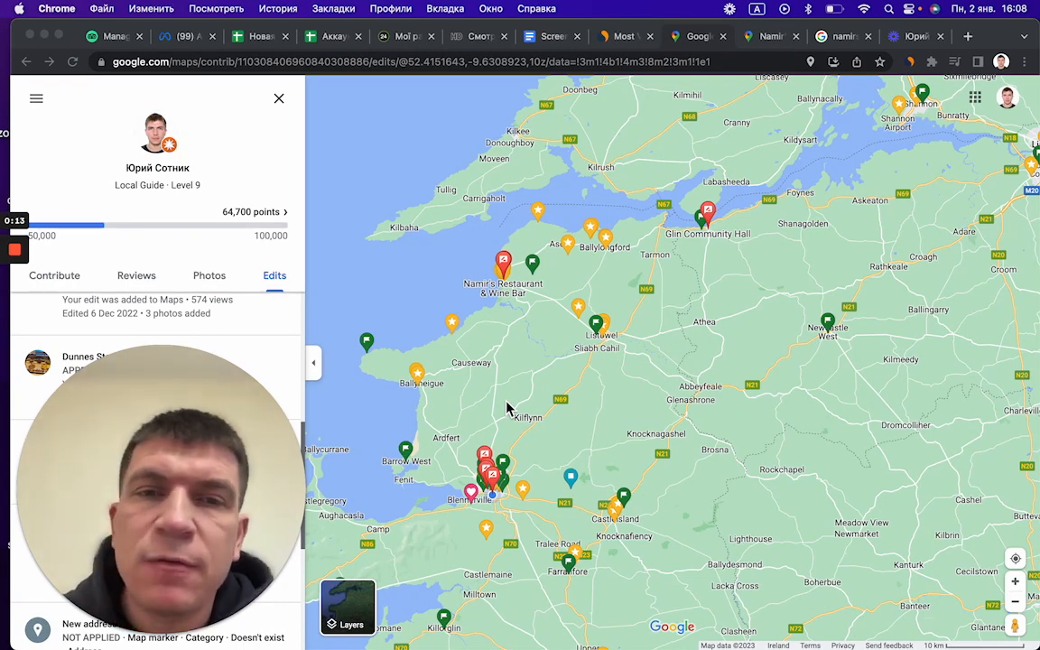
mouse_move(517, 463)
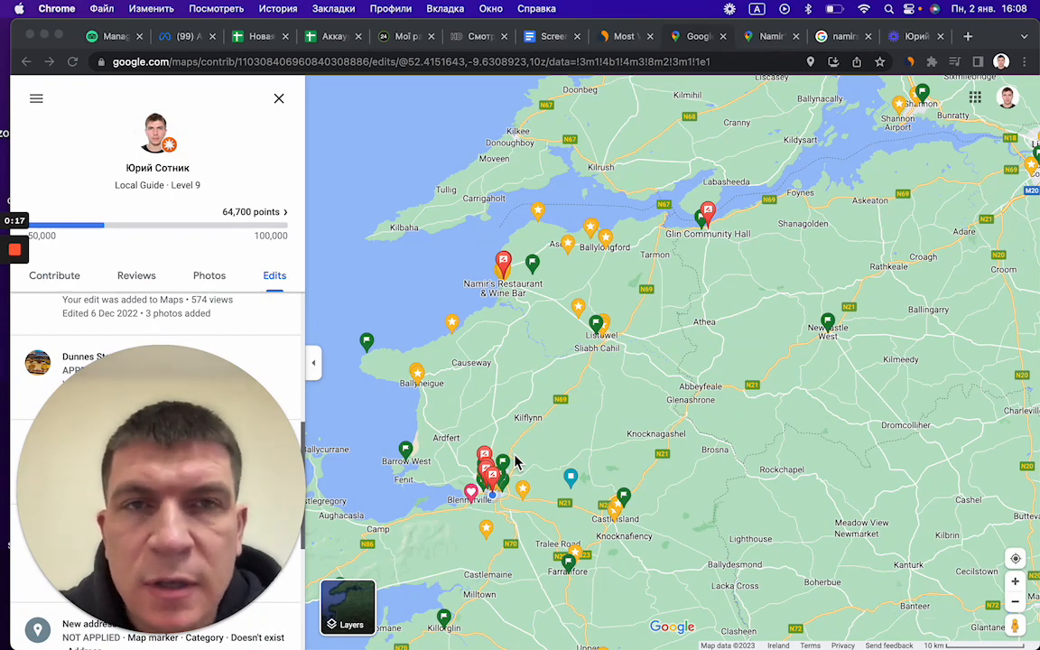
- Switch to Similarweb and scroll Ireland's top-sites ranking down through tenth place
left_click(623, 36)
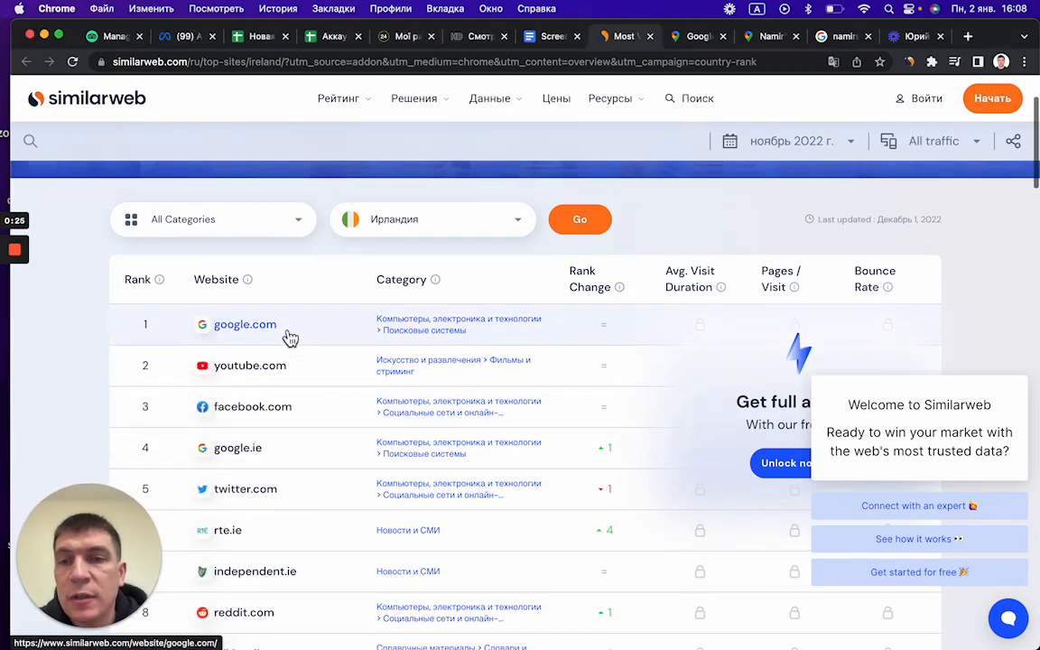
scroll("down", 3)
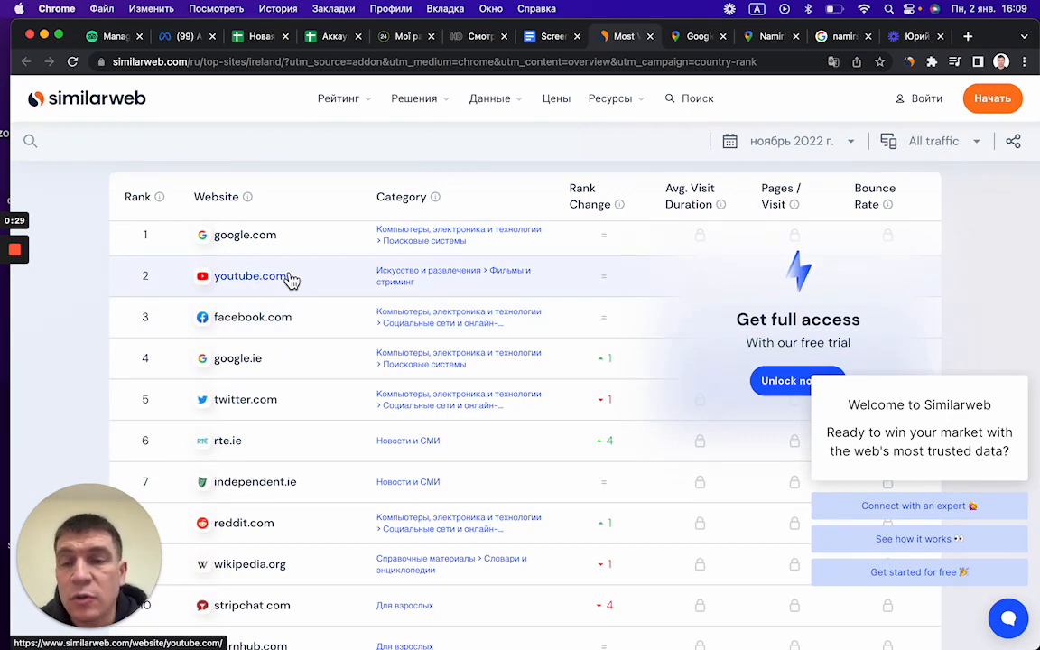
mouse_move(229, 368)
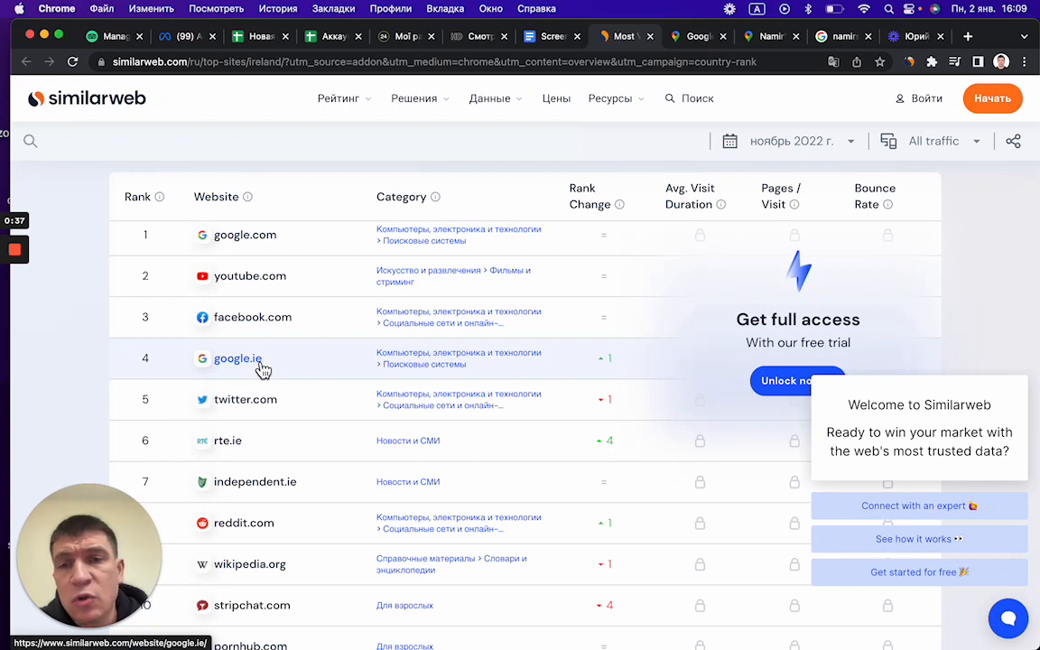
mouse_move(317, 418)
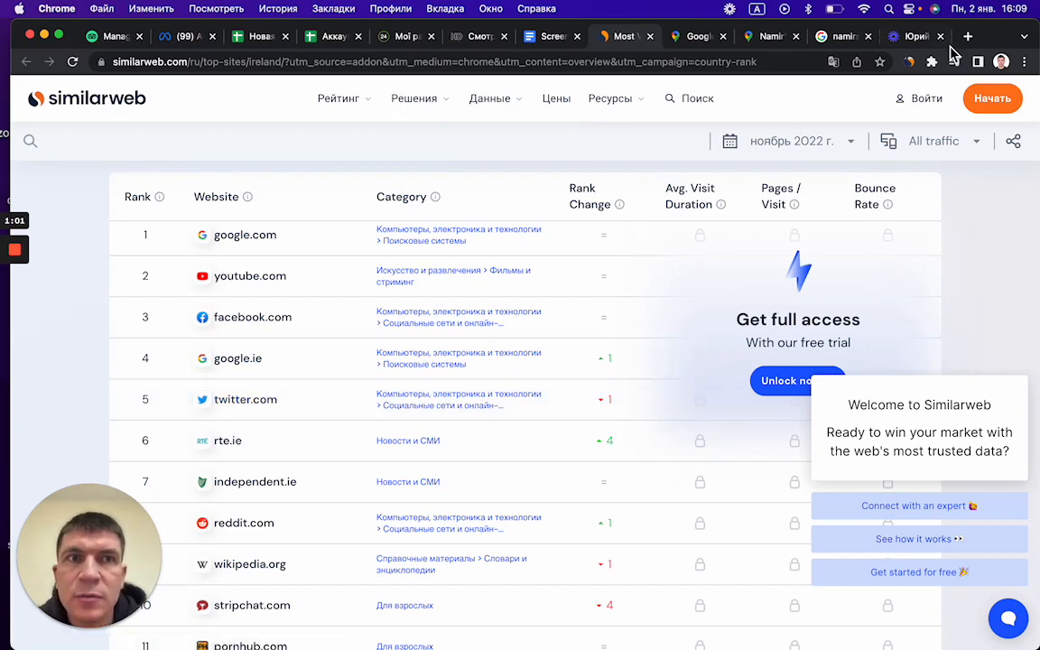
- Search Google for 'cafe in tralee' in a new tab and scroll the local results
left_click(967, 37)
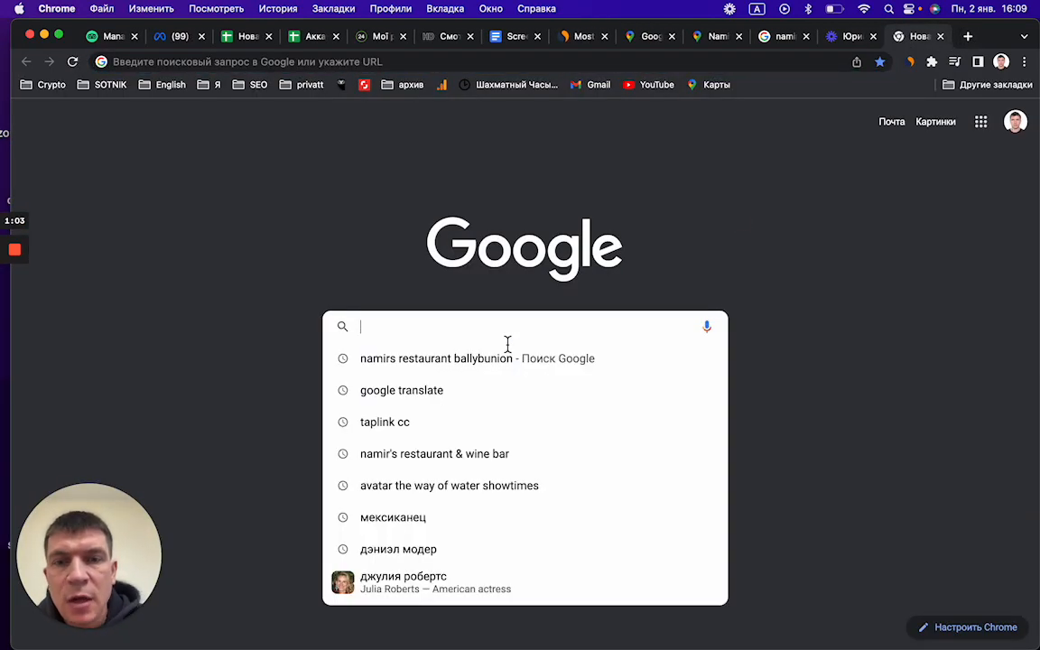
type("cafe")
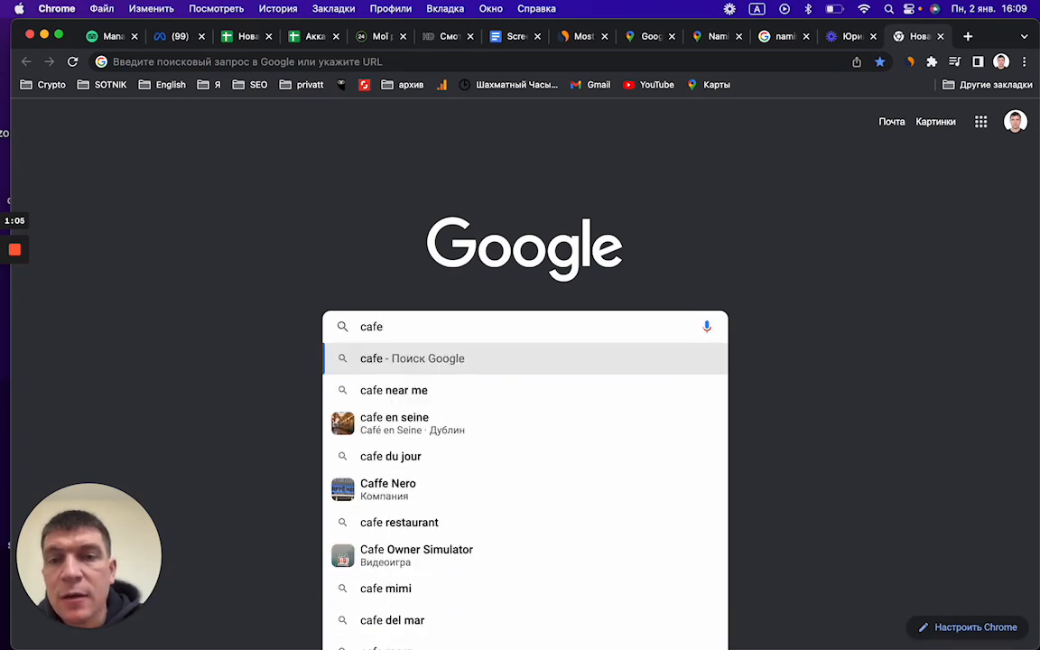
type("in tr")
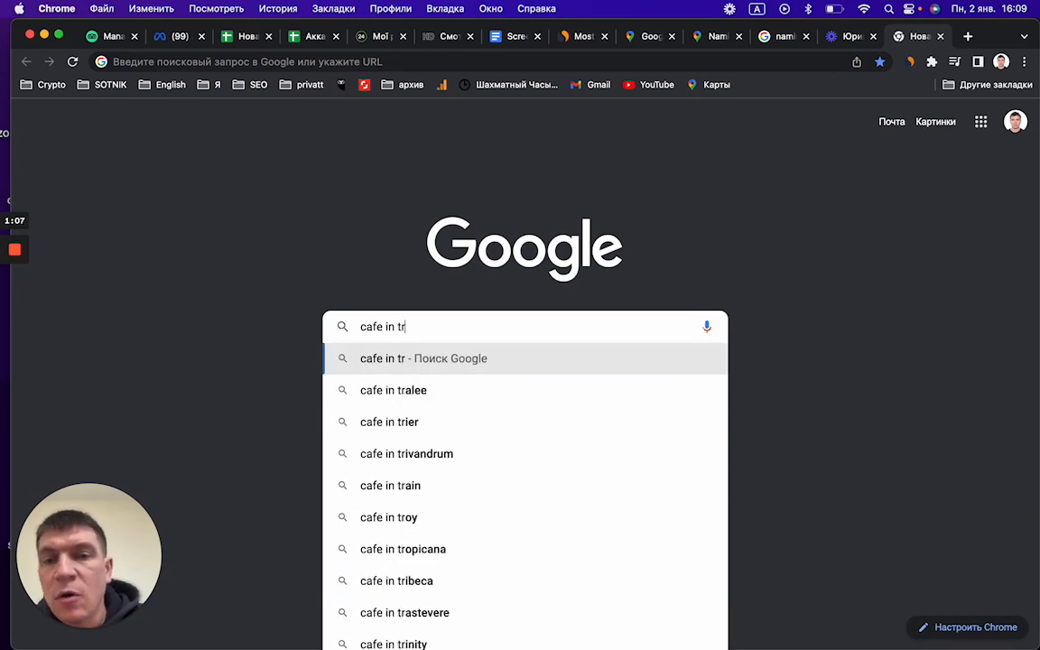
left_click(393, 390)
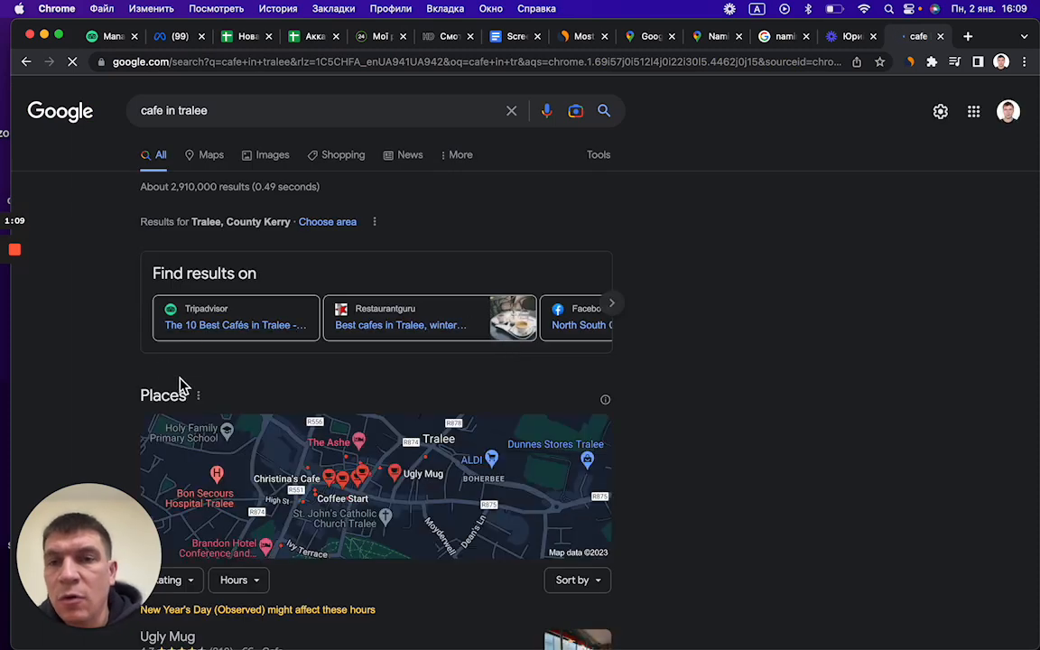
scroll("down", 3)
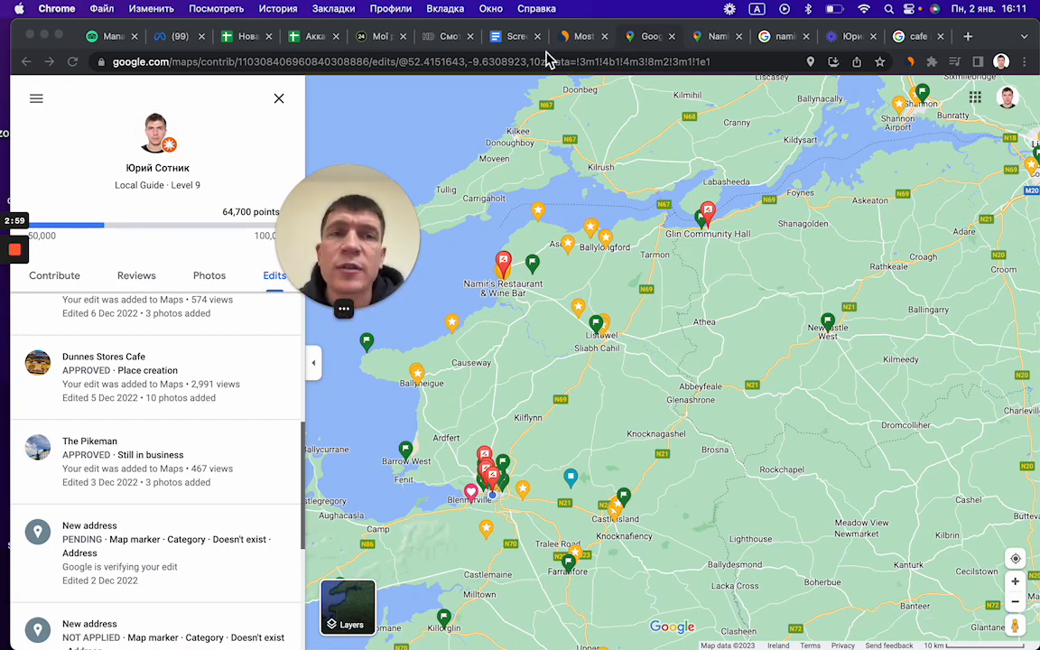
- Open Namir's Restaurant & Wine Bar on Maps and browse its photo categories
left_click(503, 262)
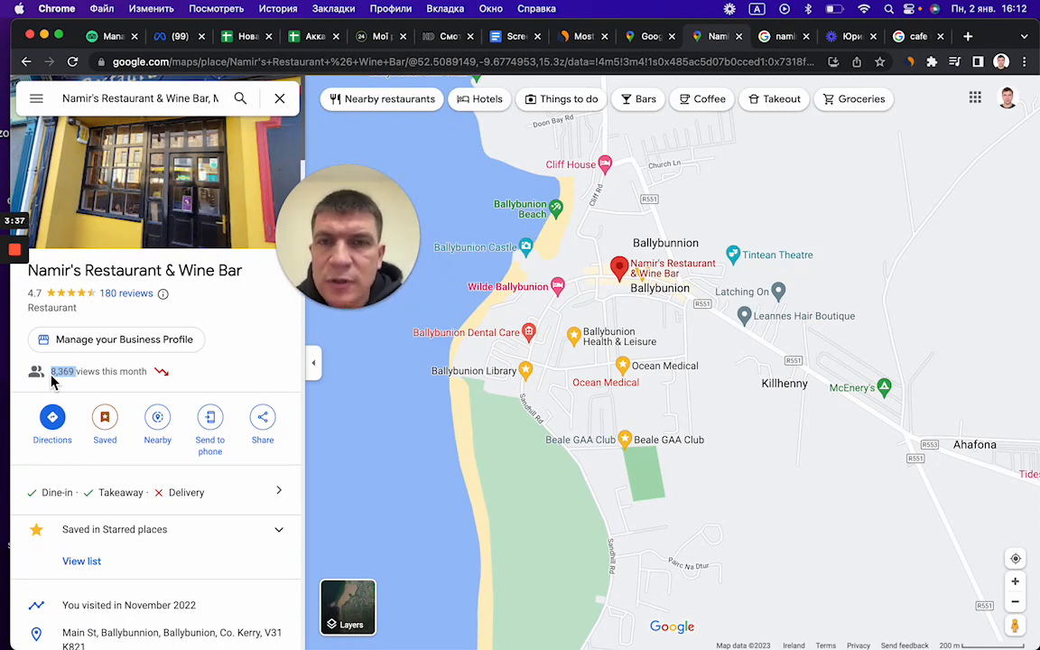
mouse_move(197, 173)
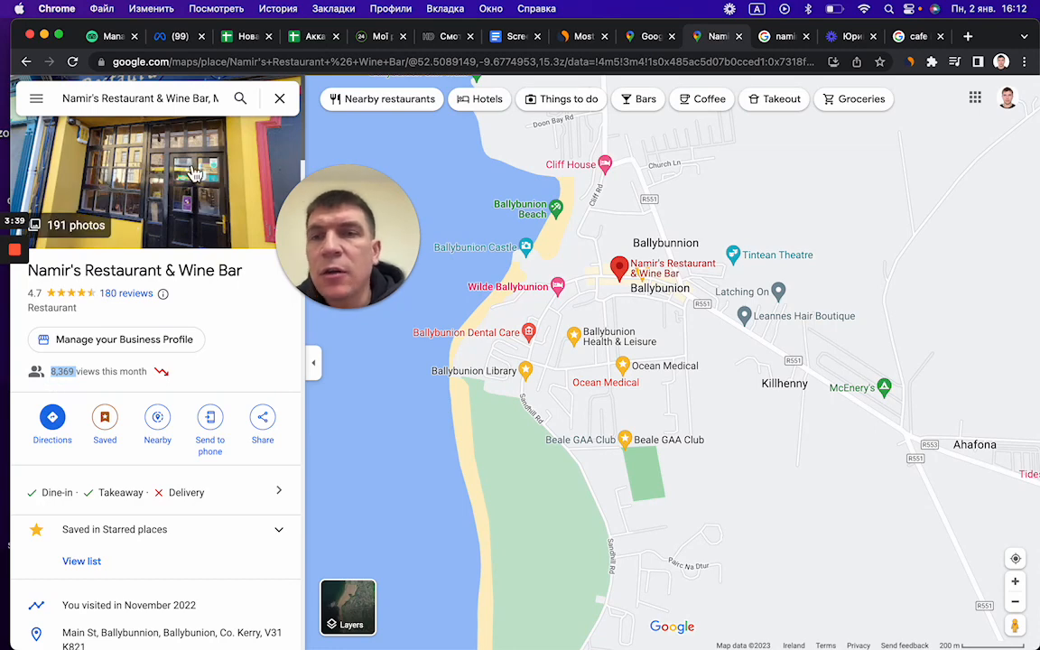
scroll("down", 3)
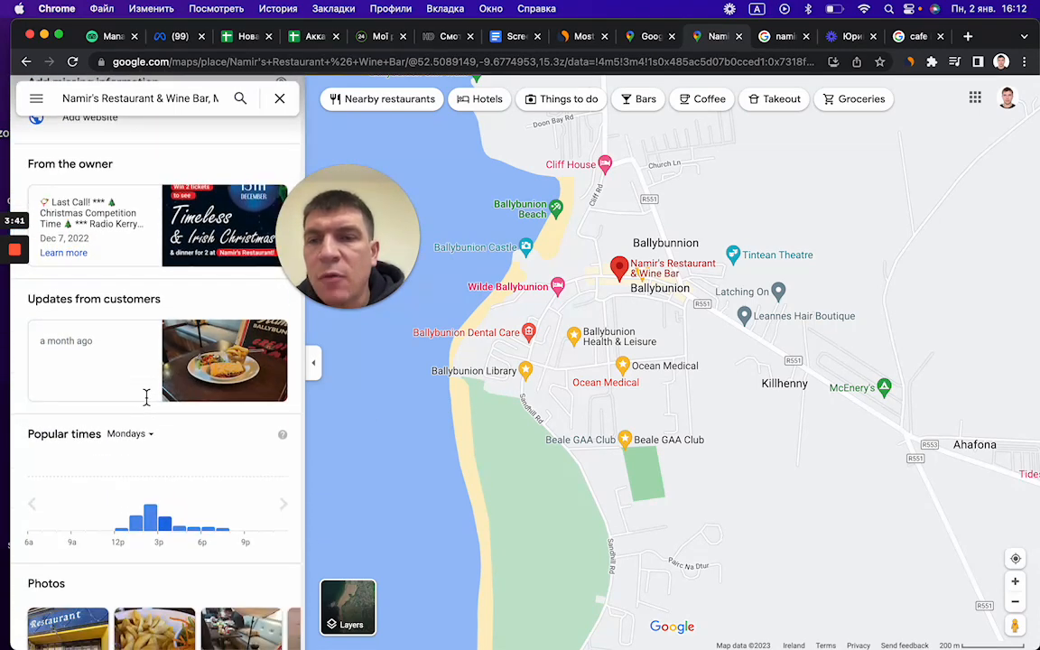
scroll("down", 3)
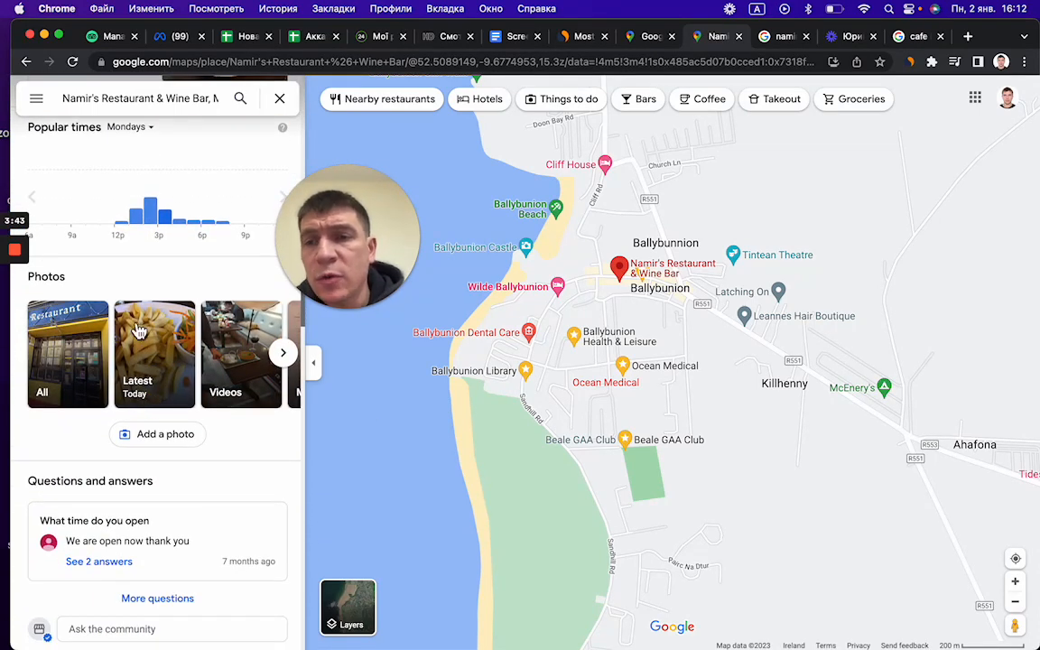
left_click(282, 352)
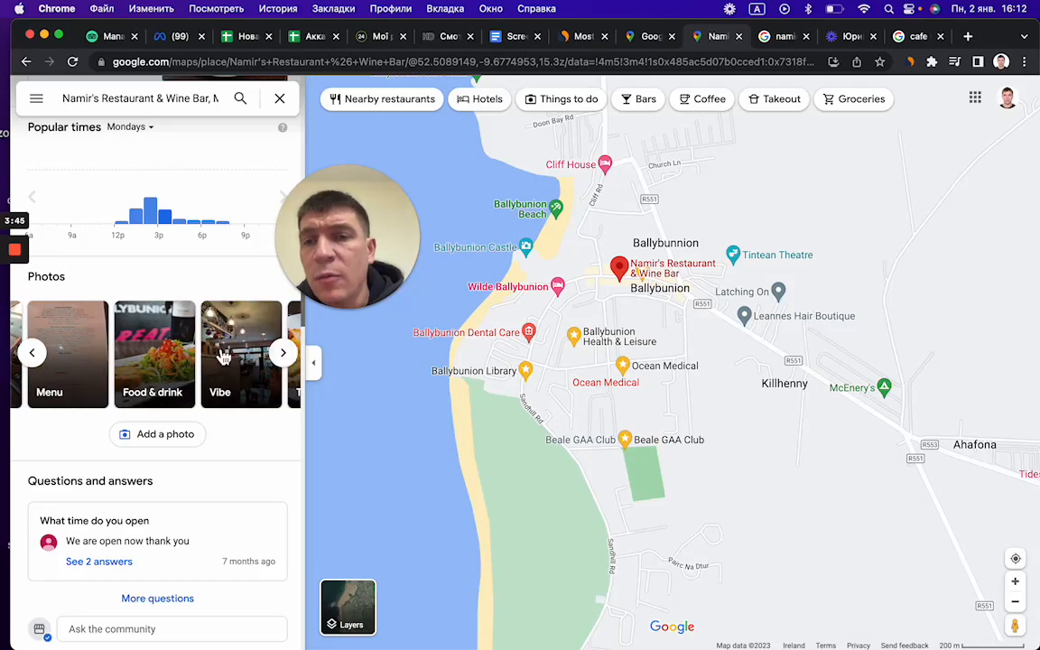
- Open Namir's Food & drink photos and scroll through the dish gallery
left_click(153, 353)
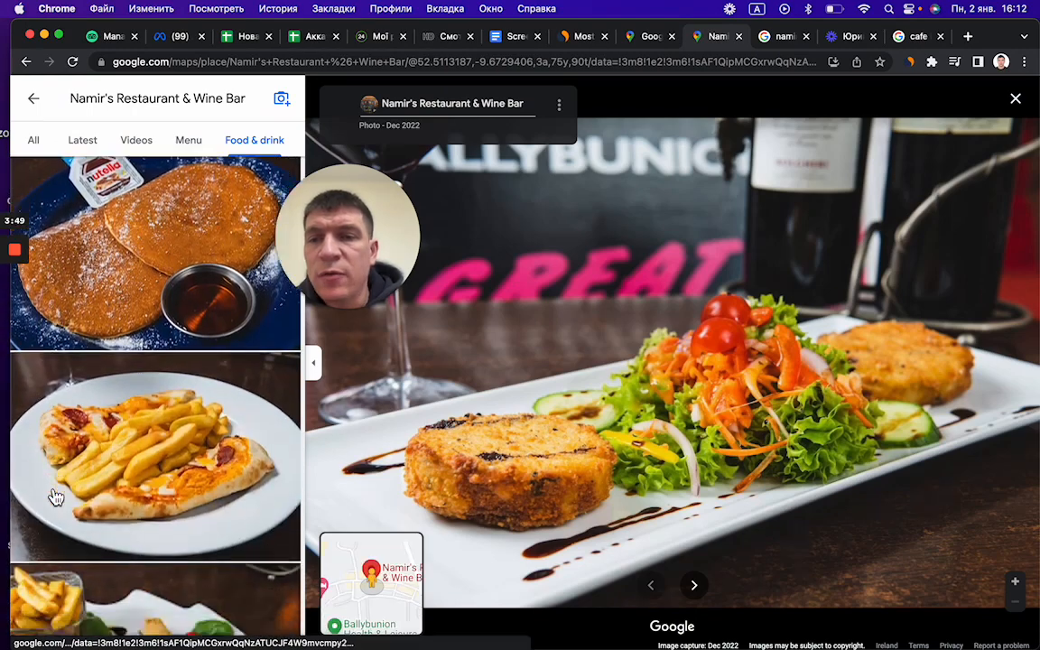
scroll("down", 3)
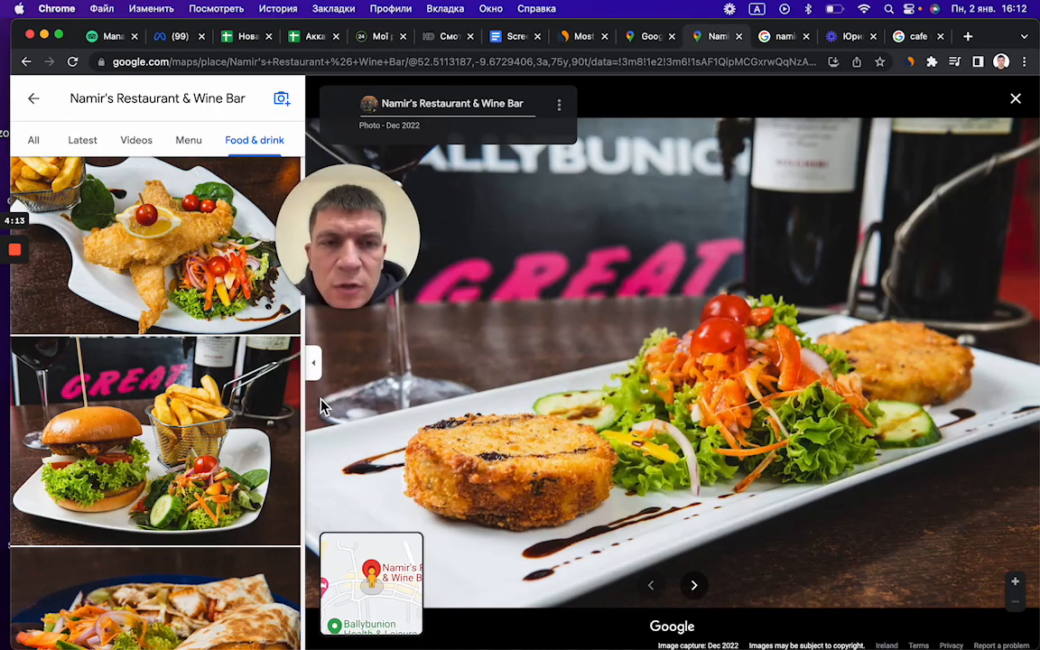
- Scroll the Performance overview to 13,521 views, 6,372 searches and the top search terms
left_click(783, 36)
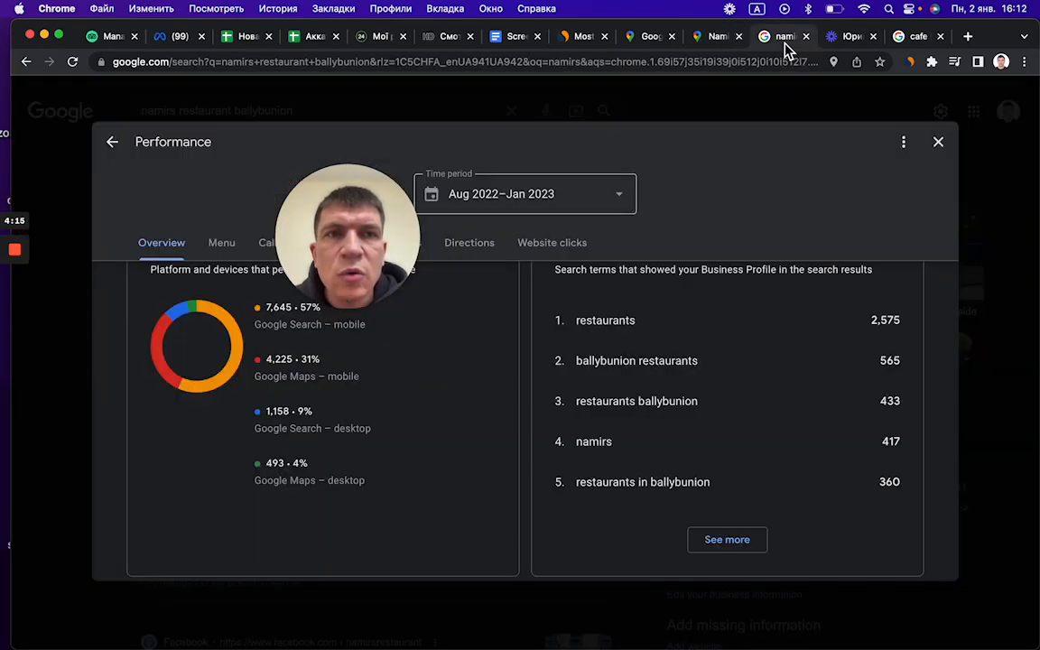
scroll("up", 3)
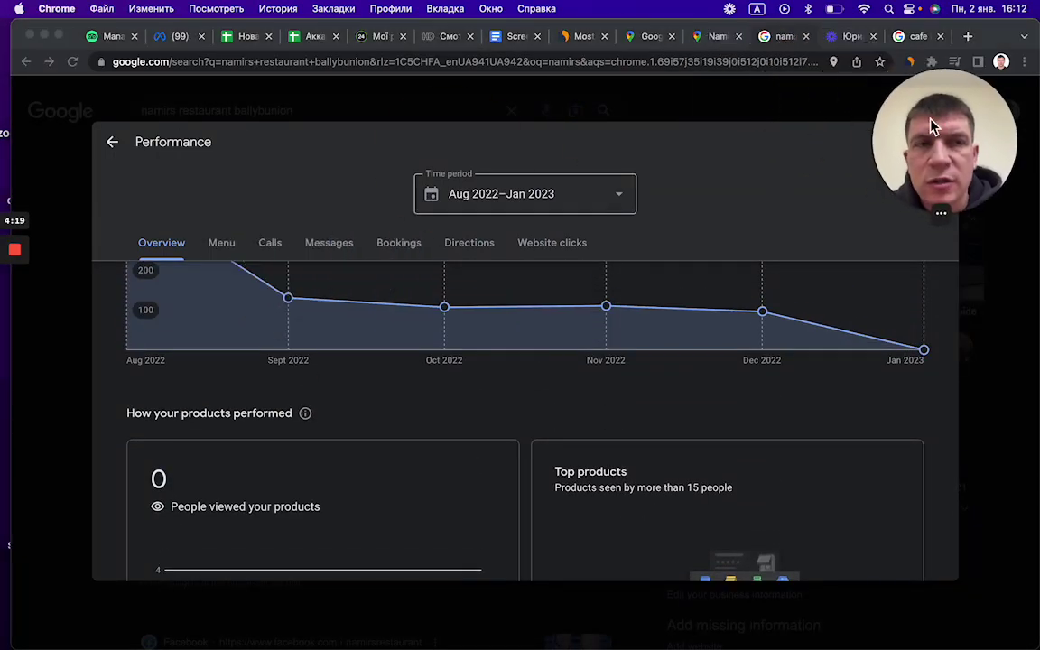
mouse_move(515, 289)
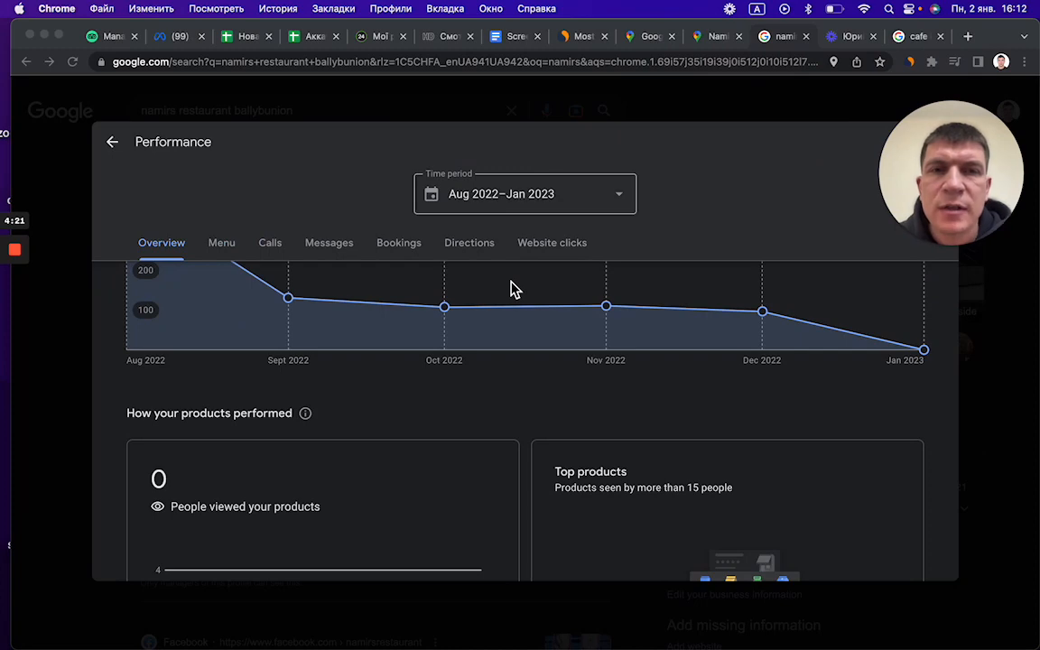
mouse_move(453, 457)
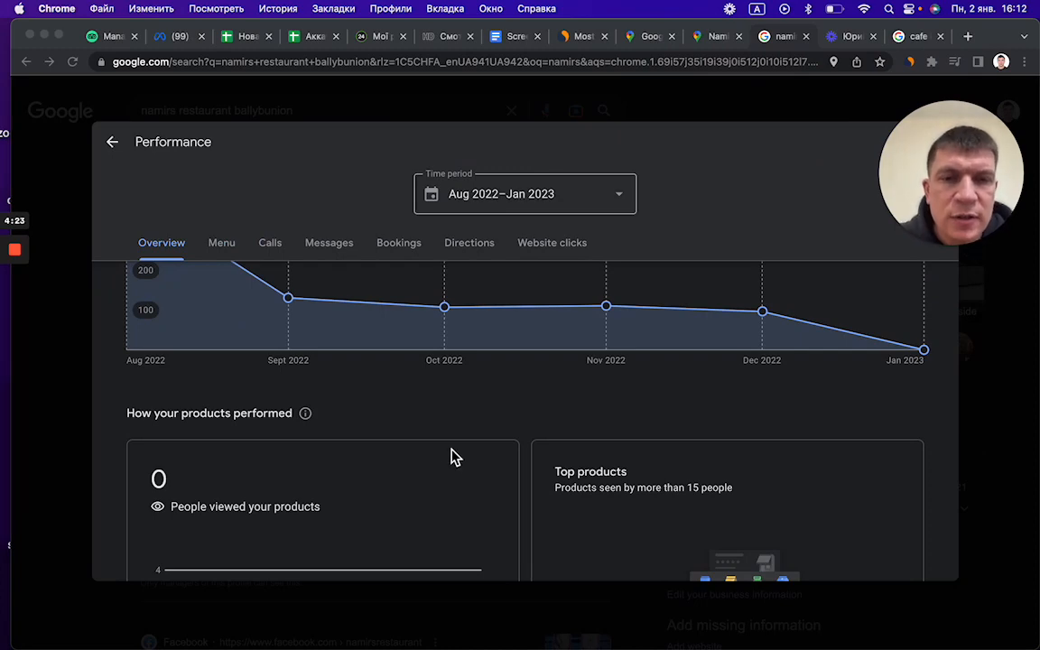
scroll("up", 3)
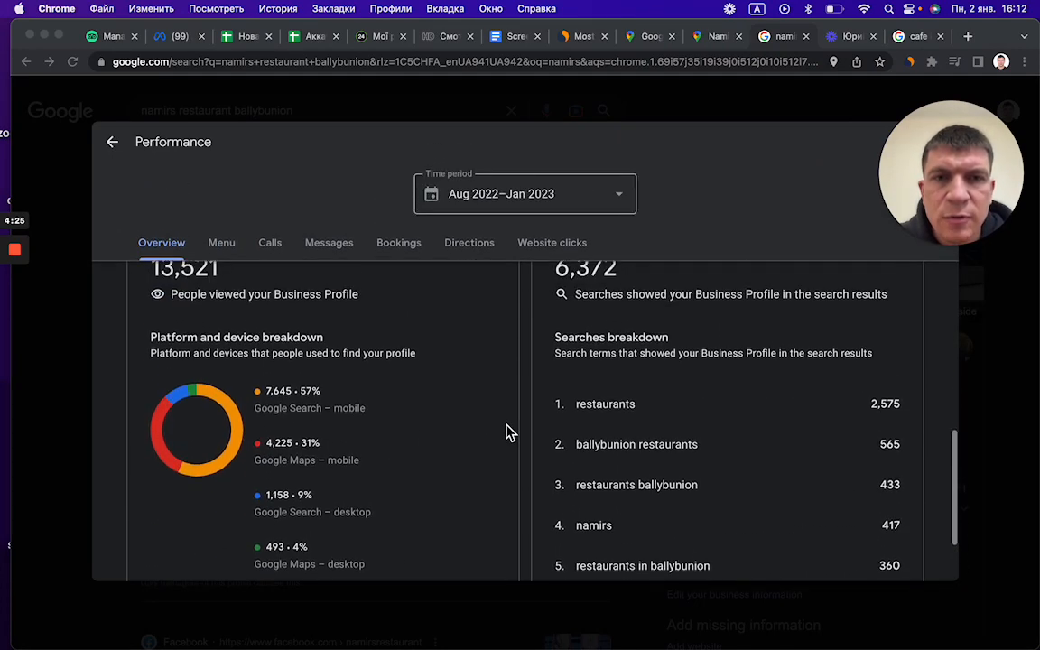
scroll("up", 3)
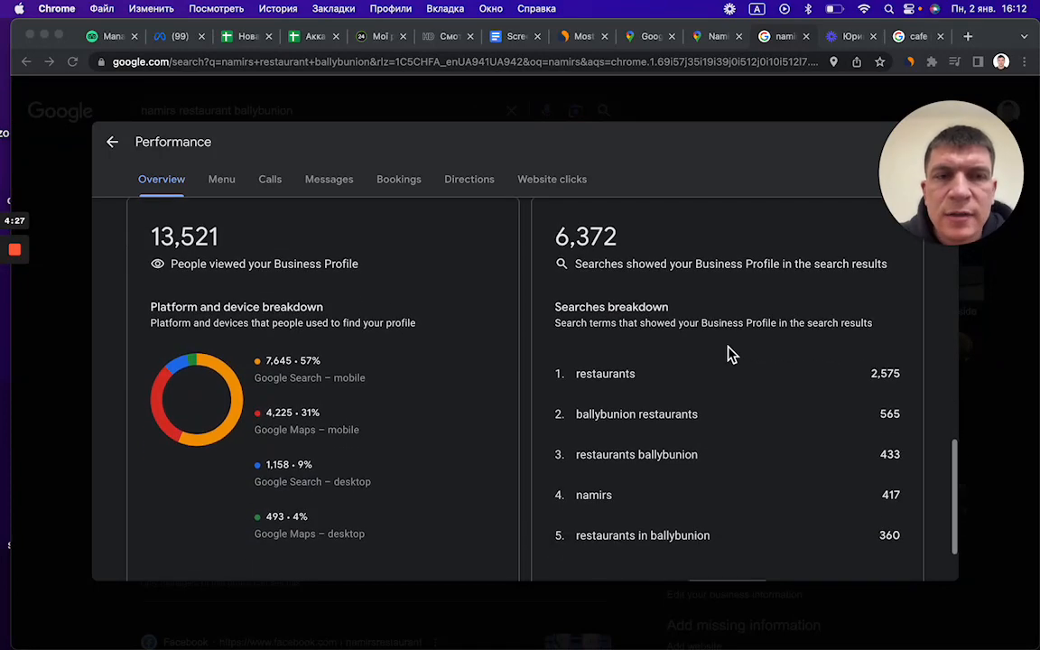
mouse_move(581, 389)
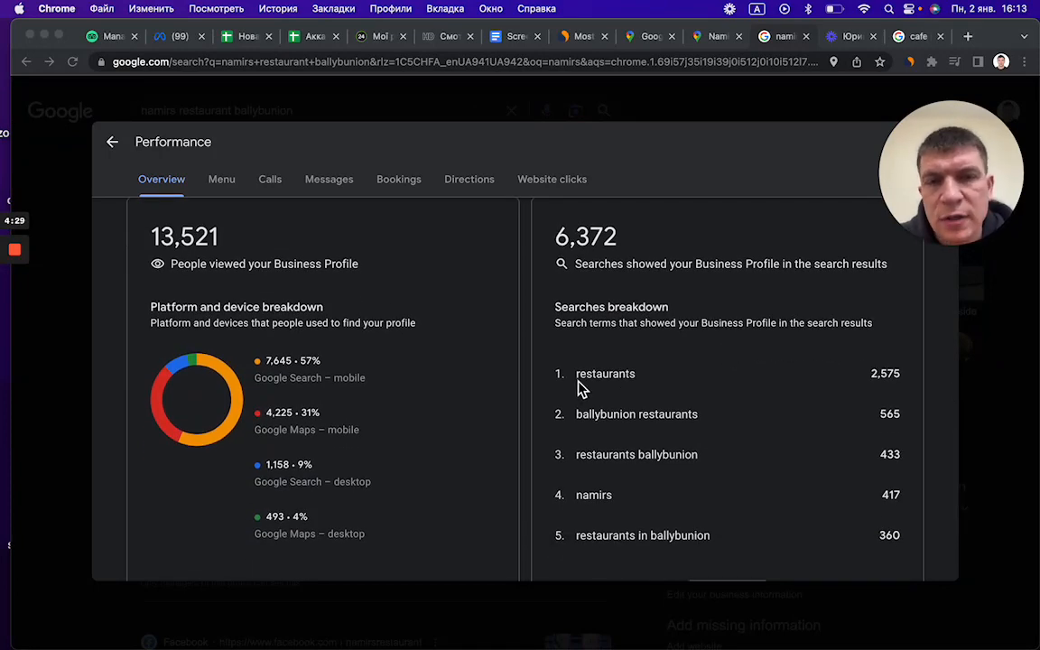
mouse_move(587, 386)
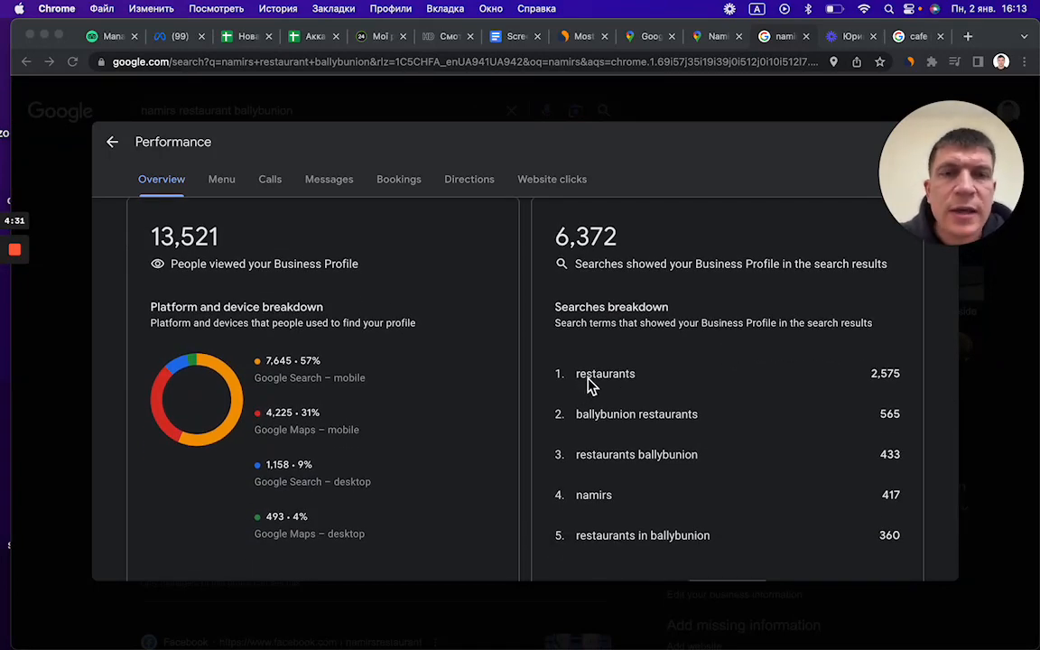
mouse_move(664, 425)
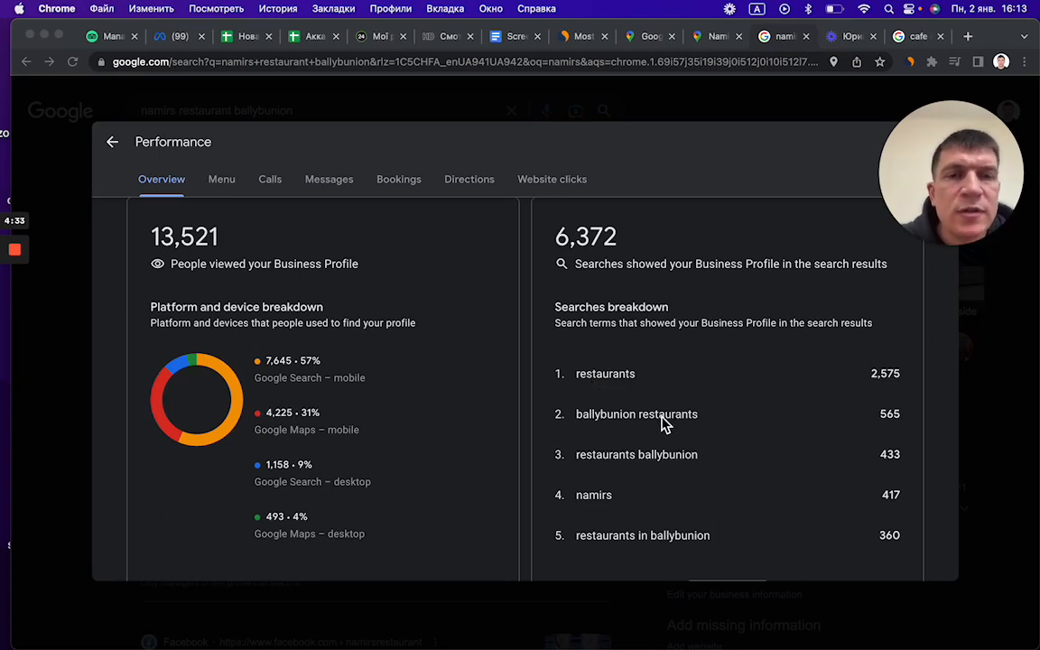
mouse_move(574, 522)
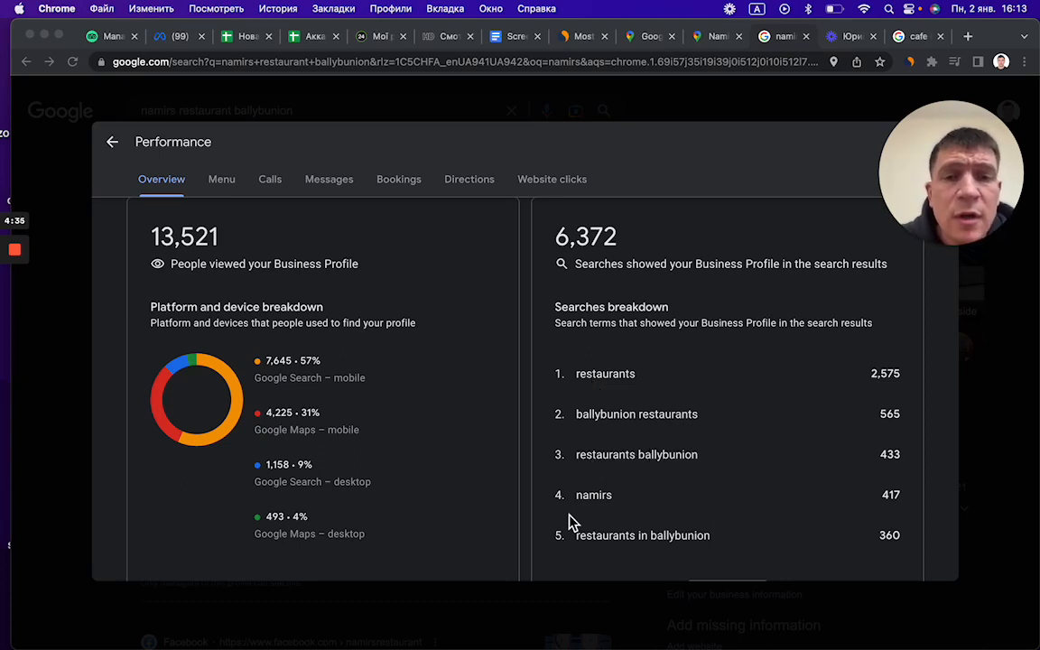
mouse_move(668, 443)
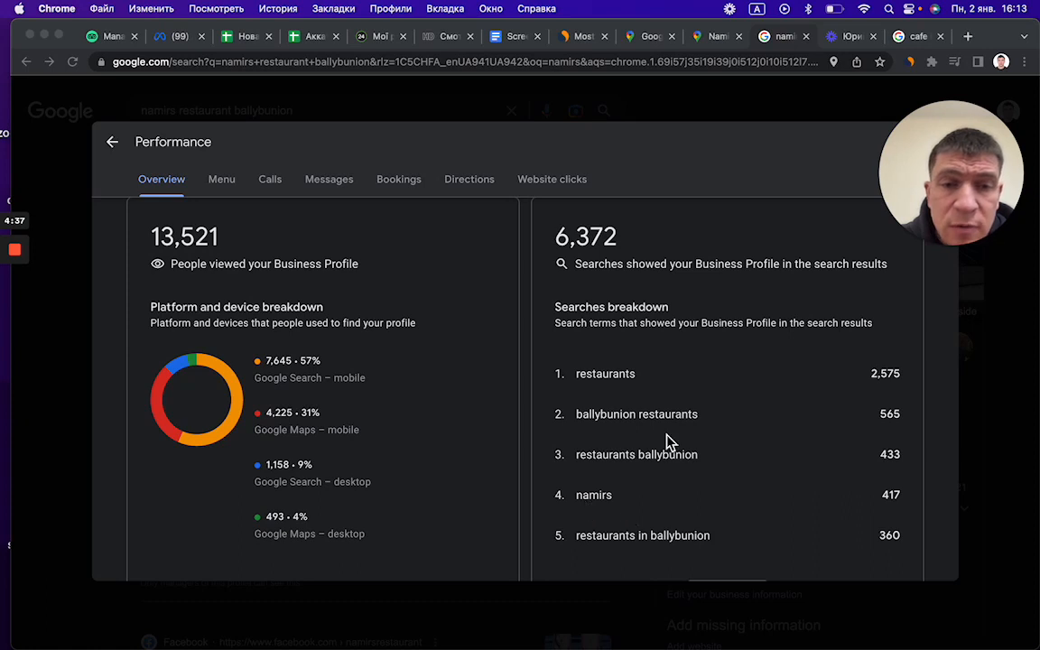
scroll("down", 3)
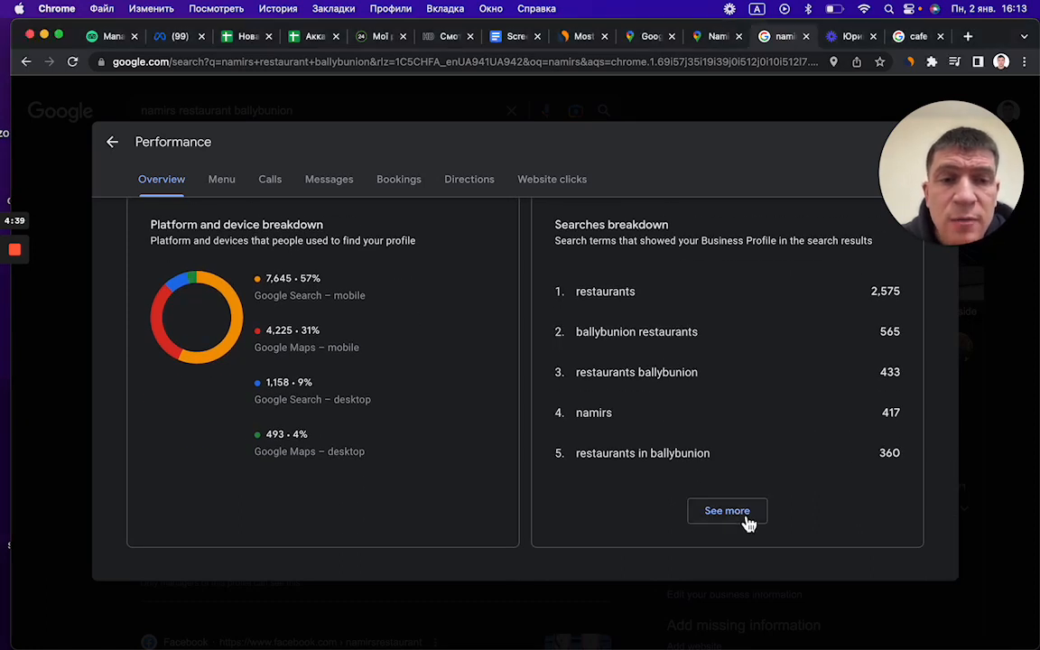
- Open the full ten-term Searches breakdown via 'See more'
left_click(727, 510)
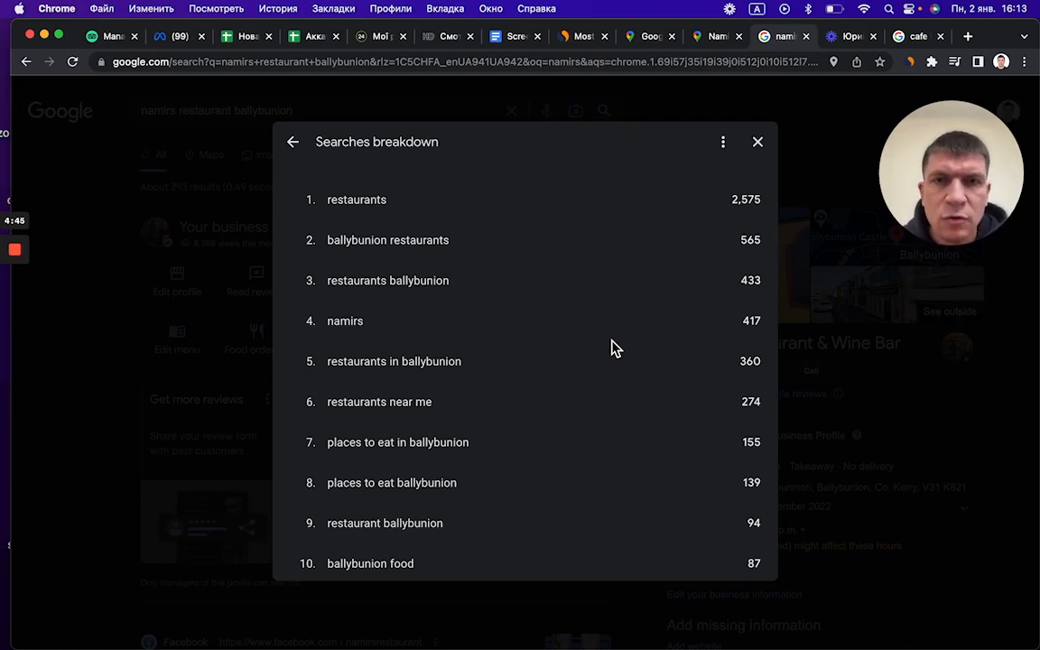
mouse_move(564, 343)
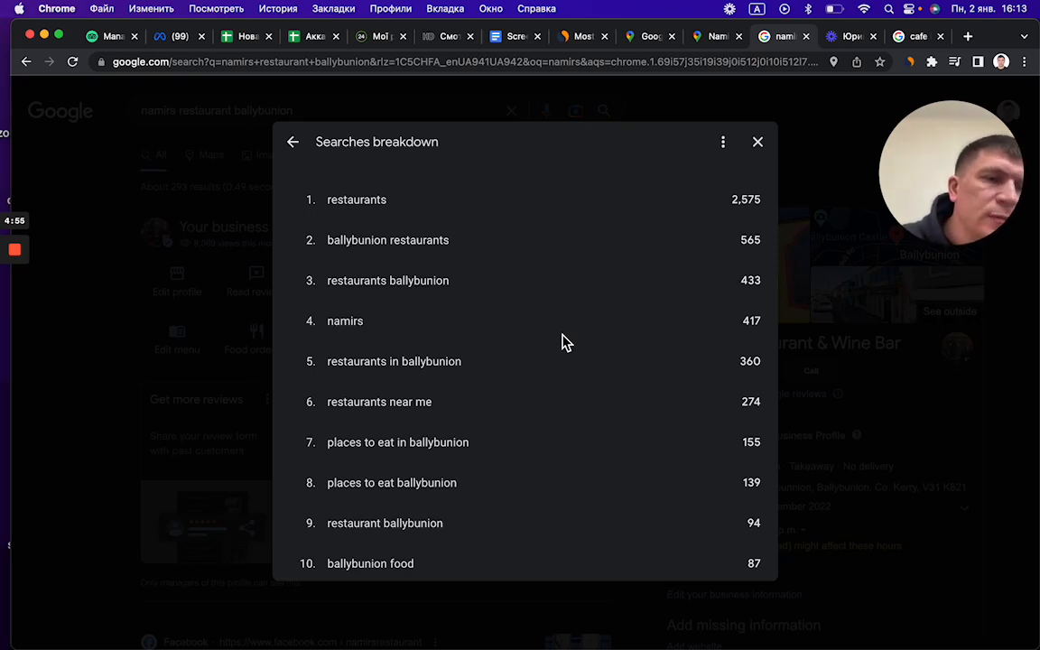
mouse_move(399, 387)
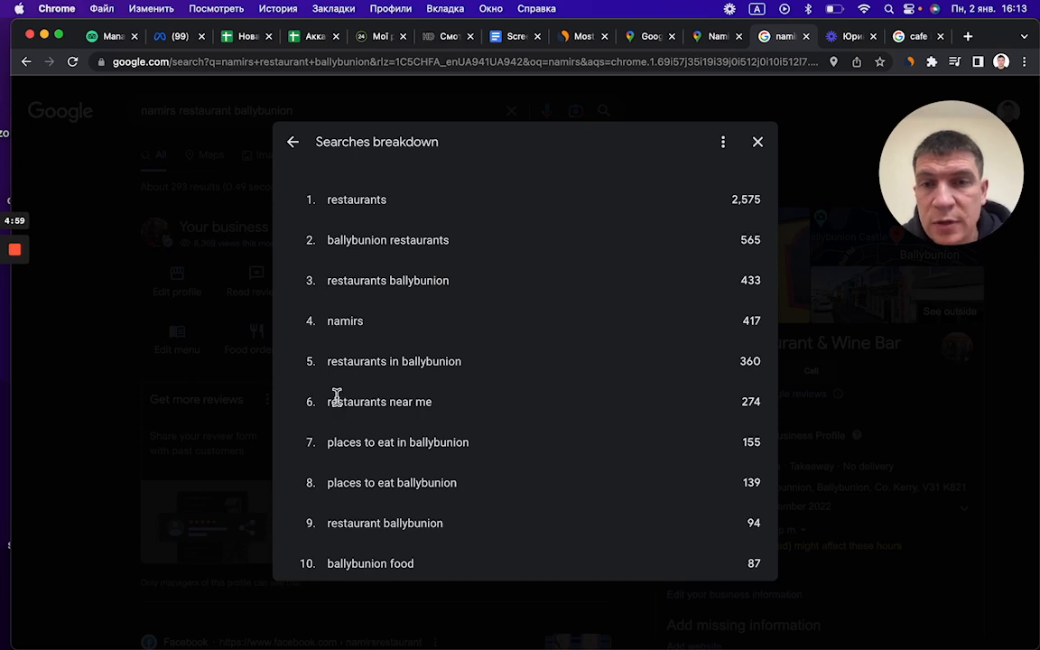
mouse_move(353, 368)
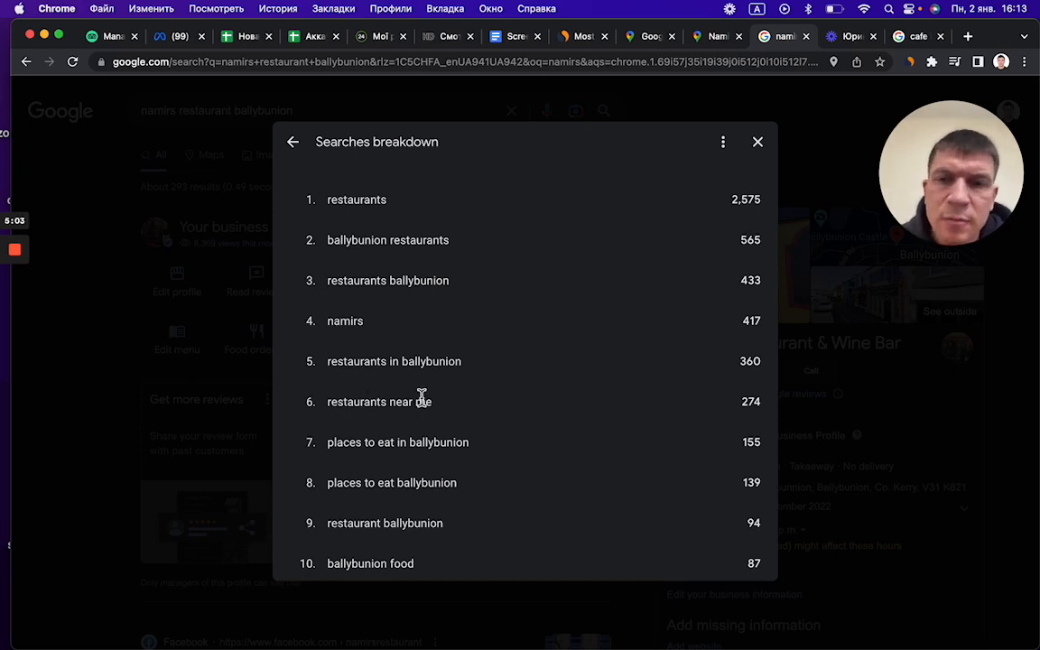
mouse_move(437, 443)
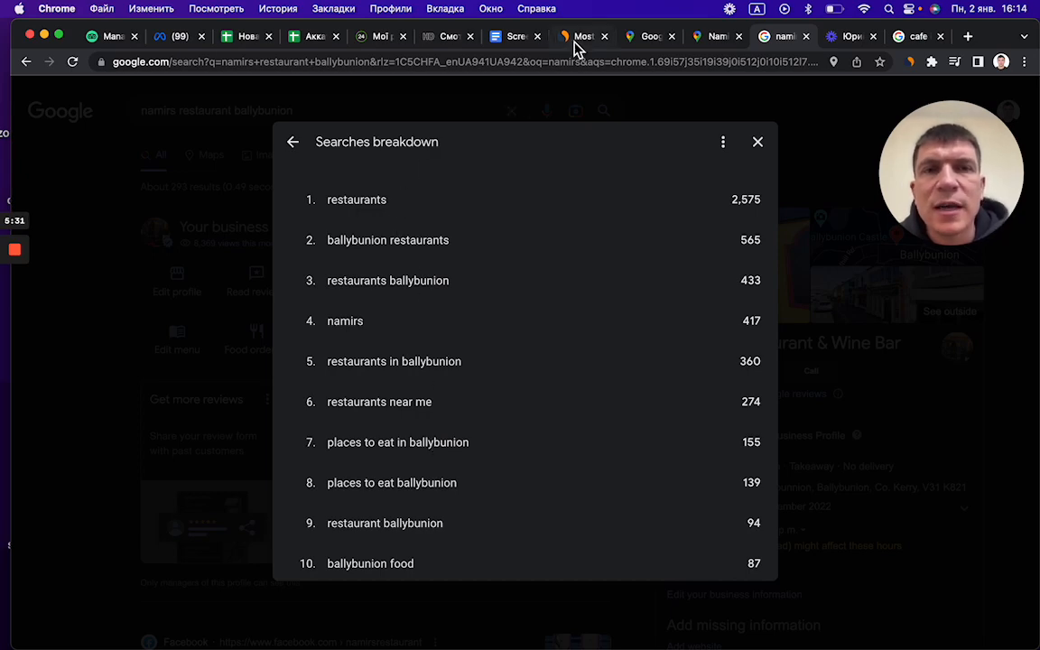
- Return to Similarweb's November 2022 Ireland ranking led by google.com
left_click(583, 36)
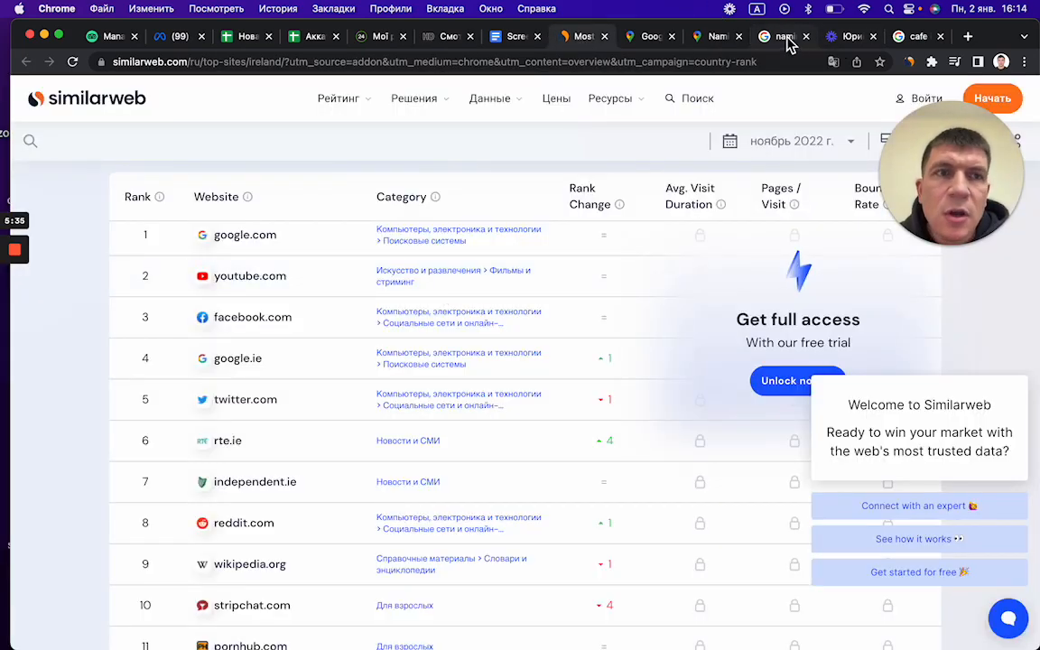
mouse_move(778, 37)
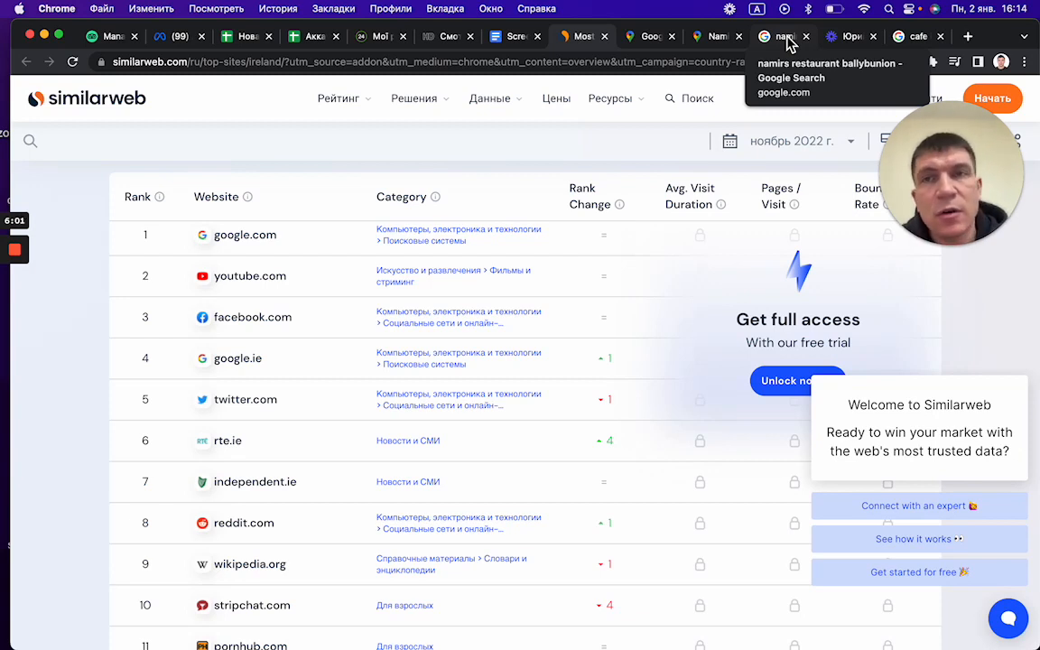
mouse_move(849, 36)
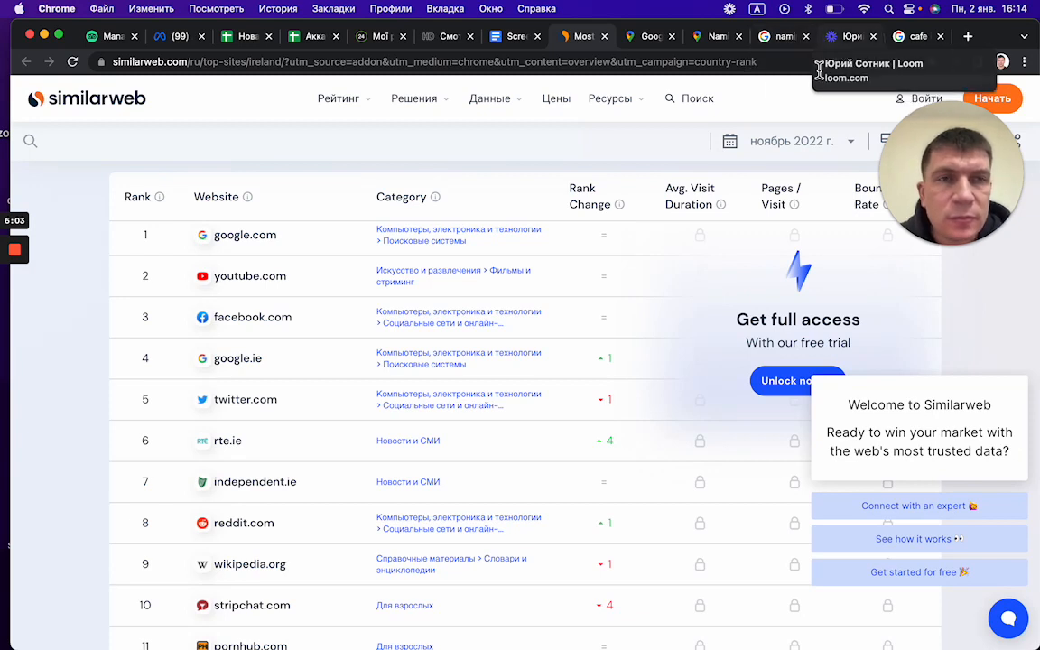
mouse_move(758, 153)
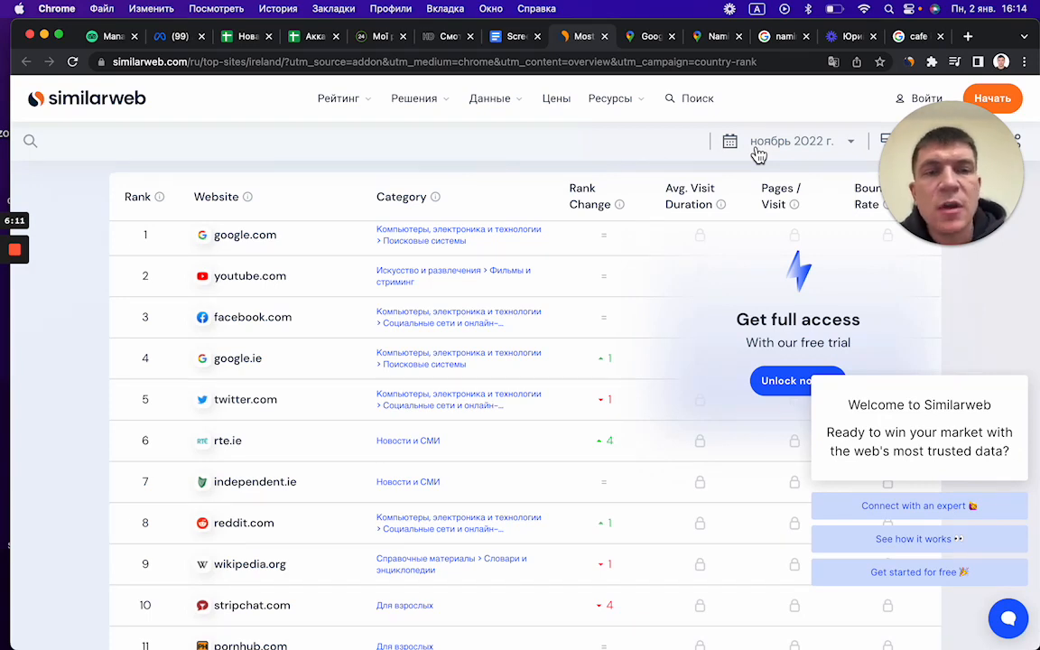
mouse_move(755, 125)
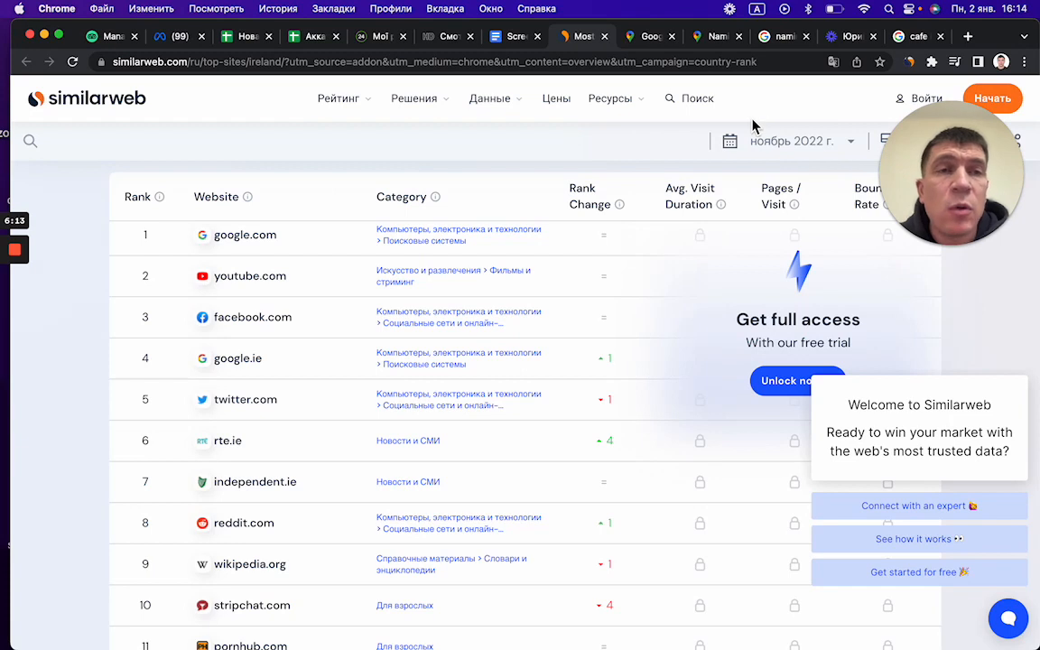